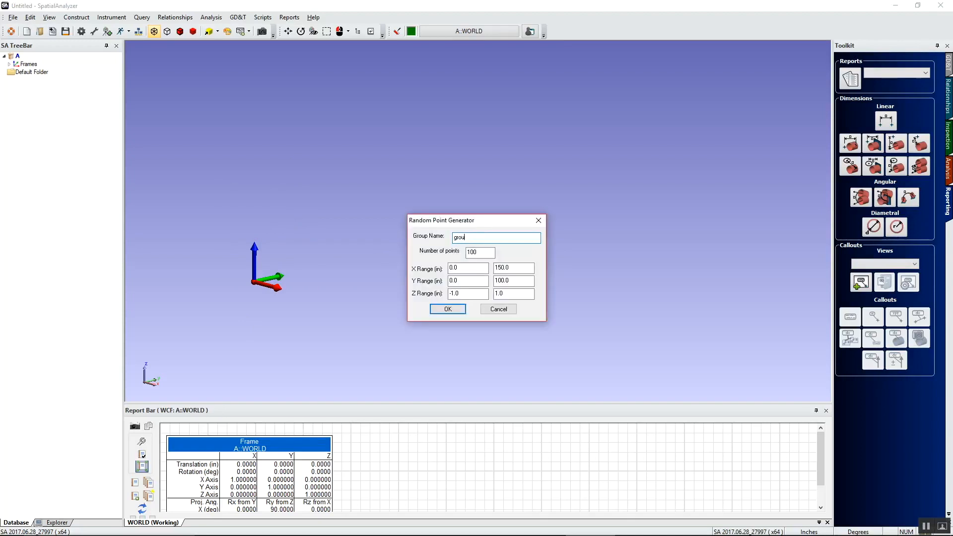
# Step: Generate two random point groups of 100 points each with the Random Point Generator
pyautogui.click(448, 309)
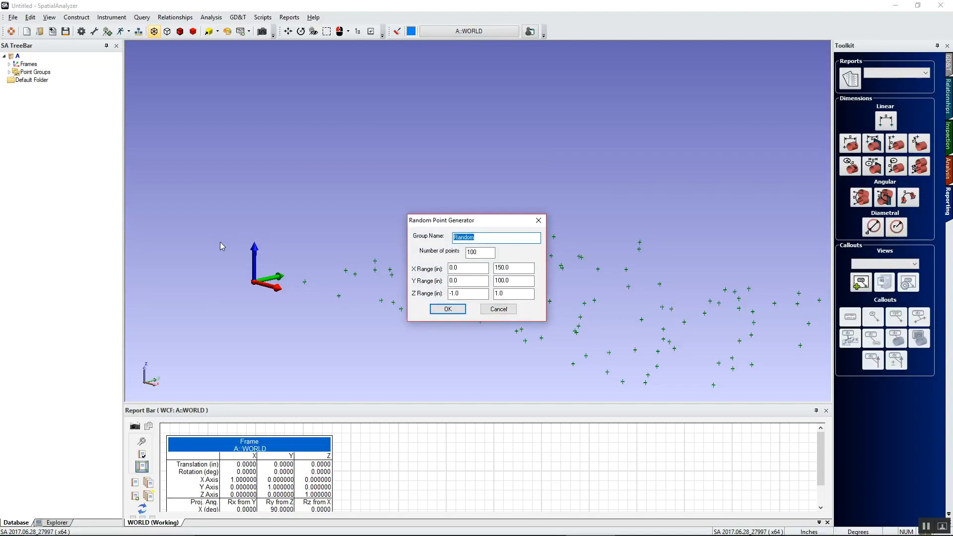
pyautogui.click(448, 309)
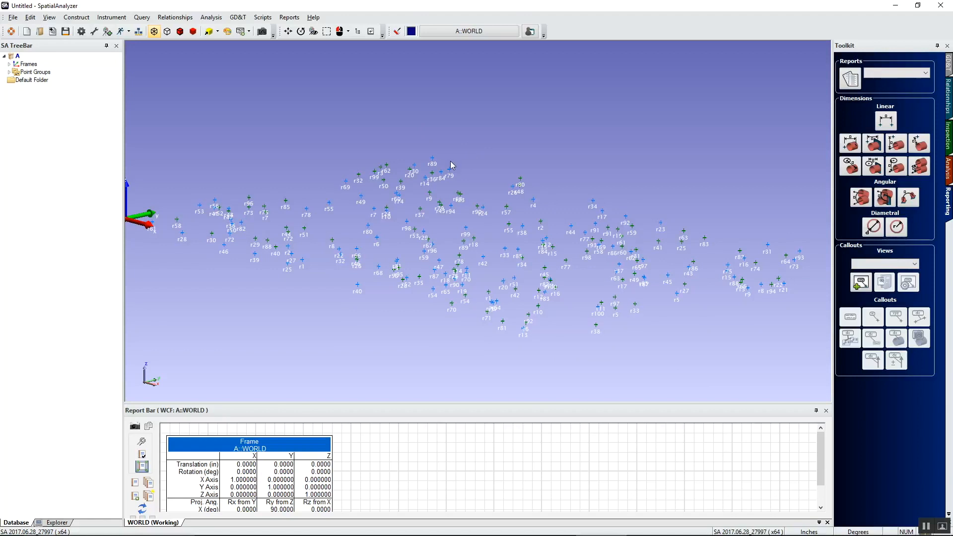
pyautogui.moveTo(819, 243)
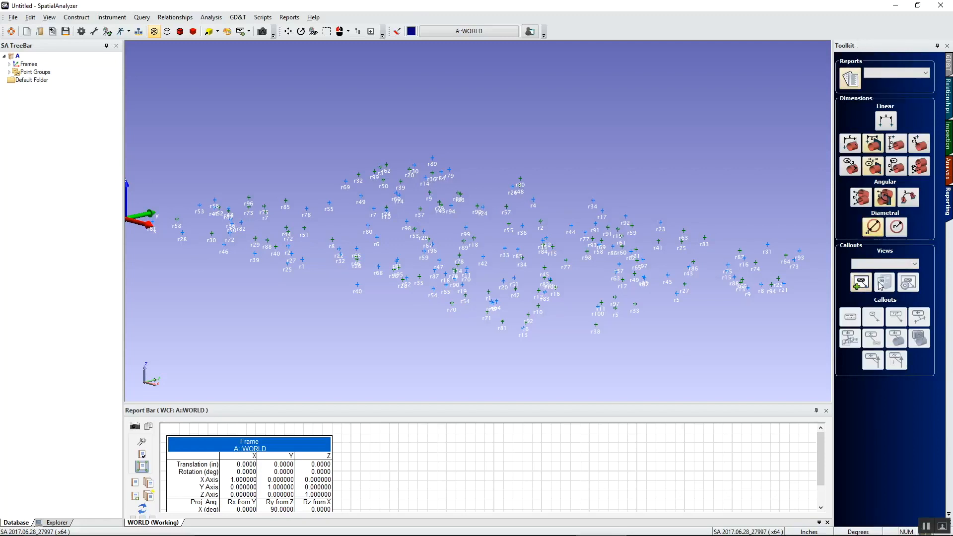
# Step: Create callout view 'group 1' with point label callouts on the first point group
pyautogui.click(860, 281)
pyautogui.write('group 1')
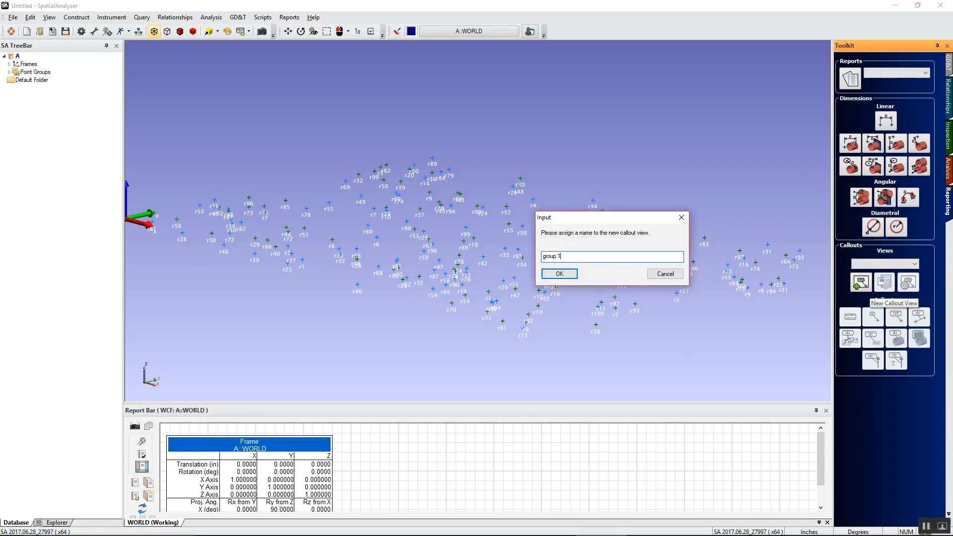
pyautogui.click(558, 274)
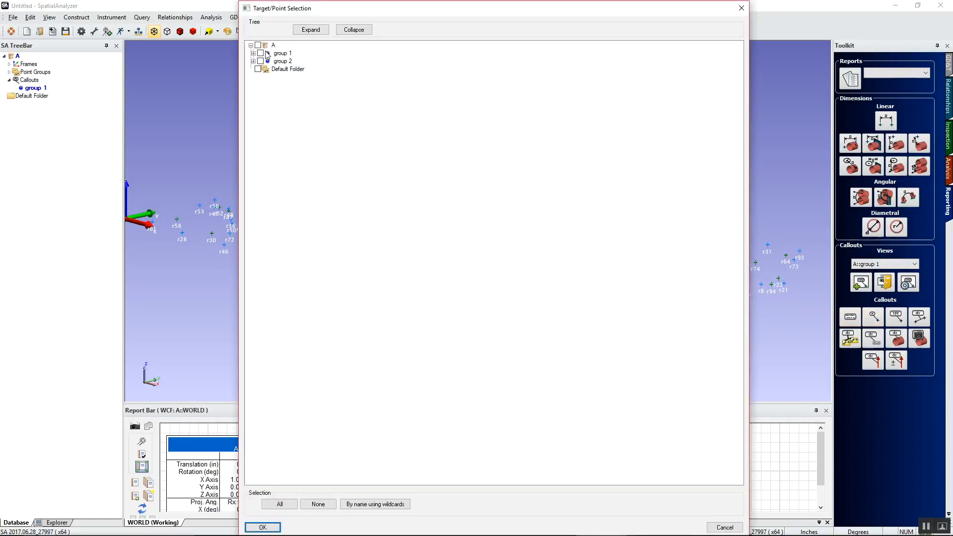
pyautogui.click(260, 53)
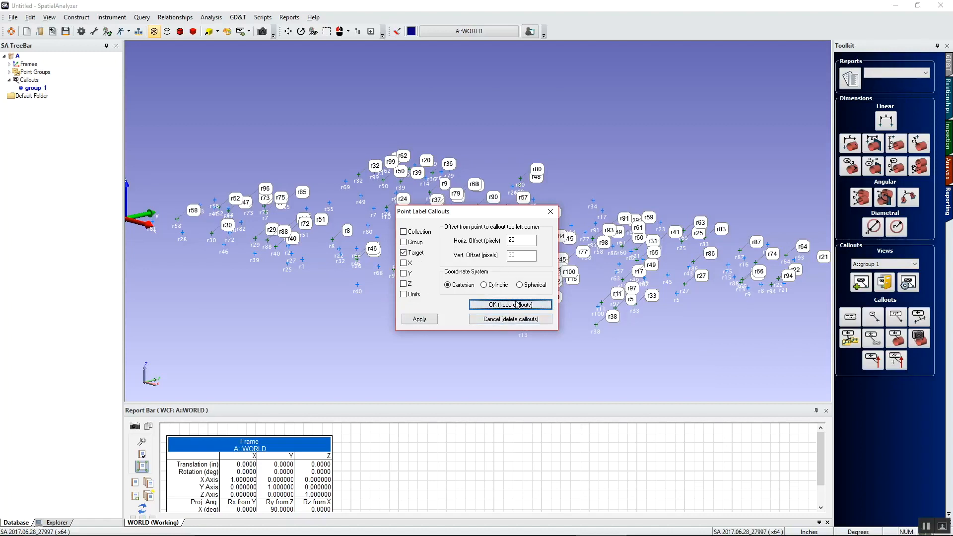
pyautogui.click(510, 305)
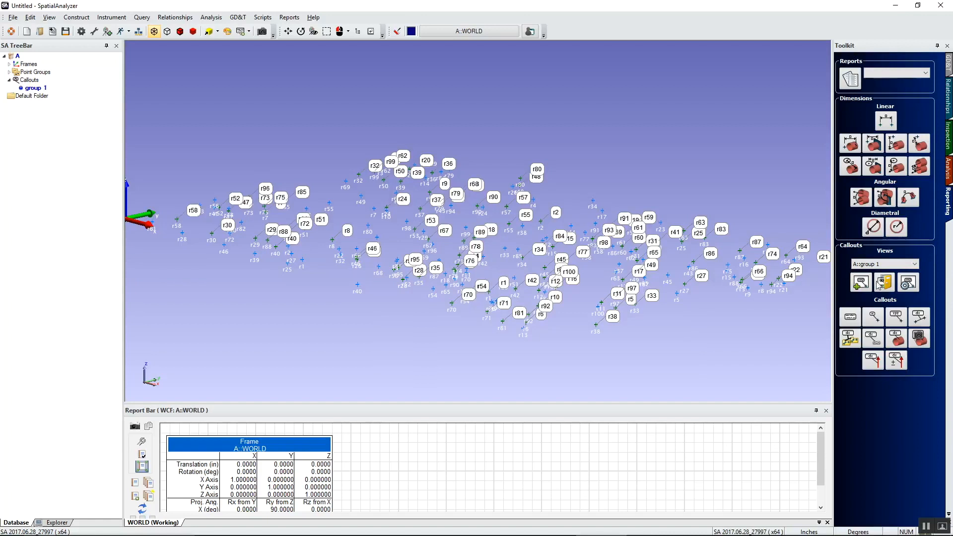
pyautogui.click(860, 281)
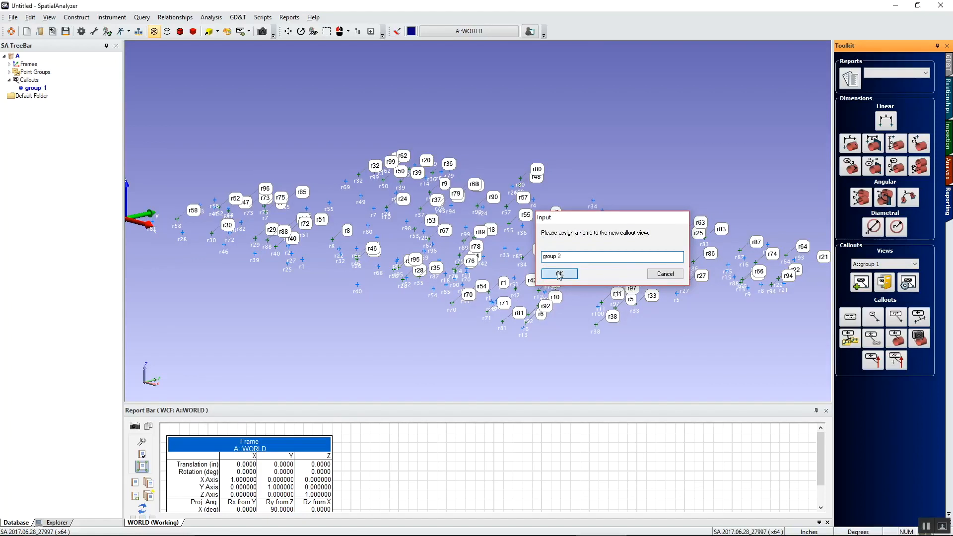
# Step: Create callout view 'group 2' with point label callouts on the second point group
pyautogui.click(555, 274)
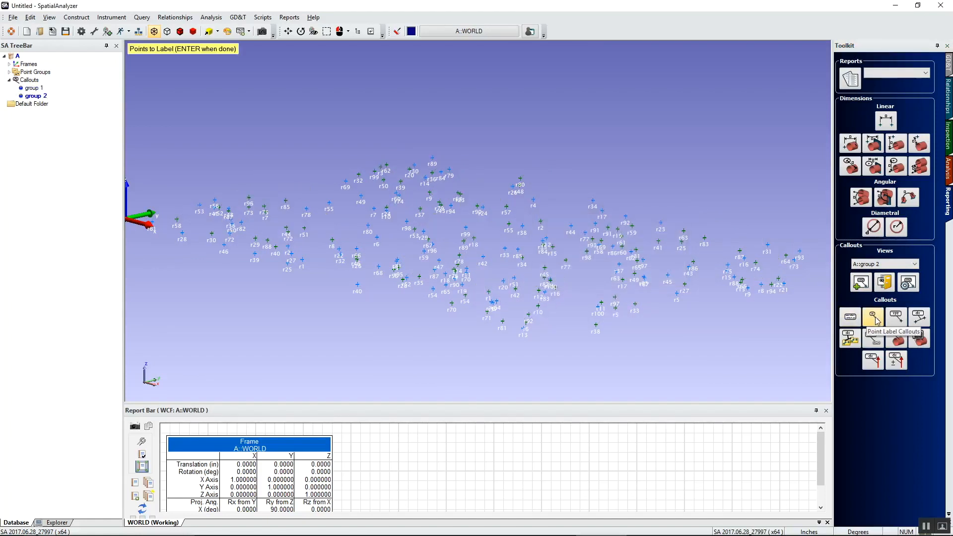
pyautogui.click(873, 317)
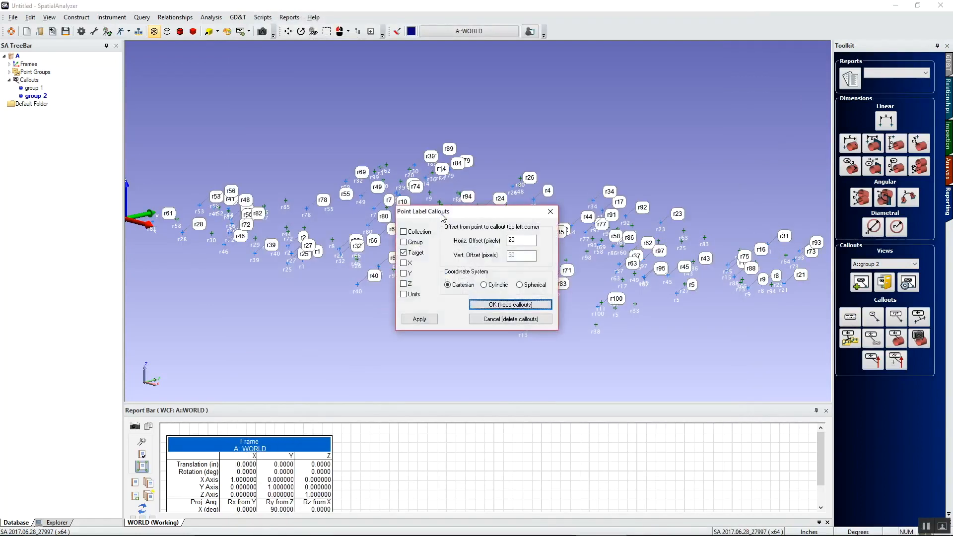
pyautogui.click(510, 304)
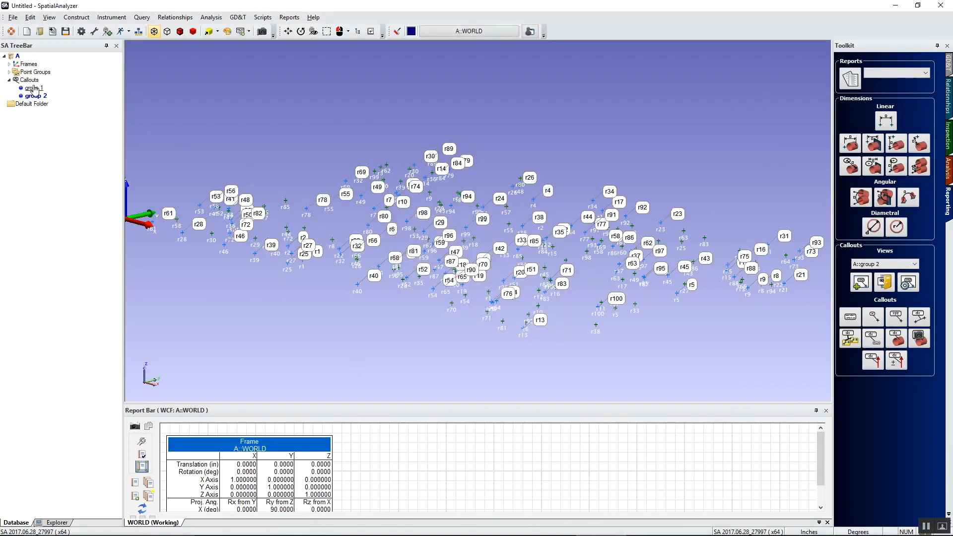
pyautogui.click(34, 87)
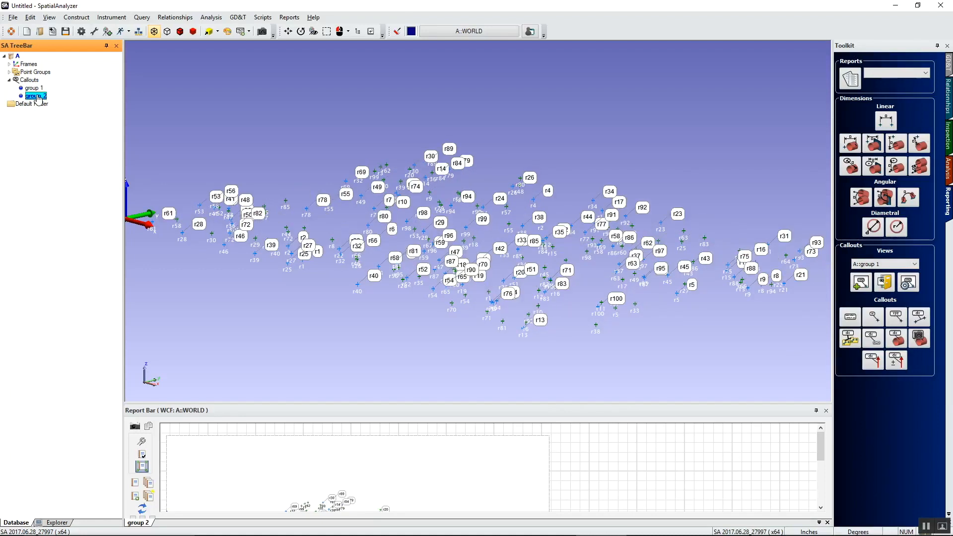
# Step: Activate group 1 then group 2 in the Callouts tree to show each group's labels alone
pyautogui.click(34, 87)
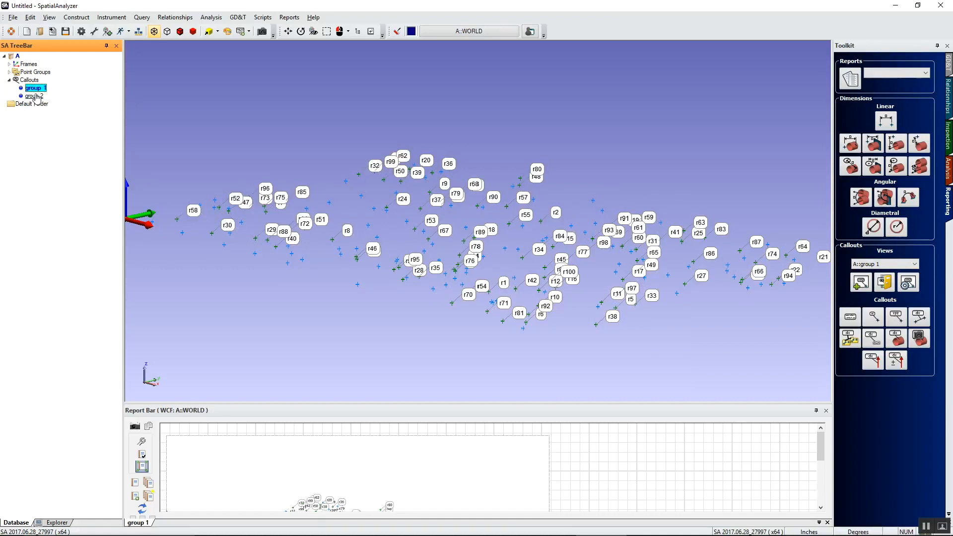
pyautogui.click(36, 95)
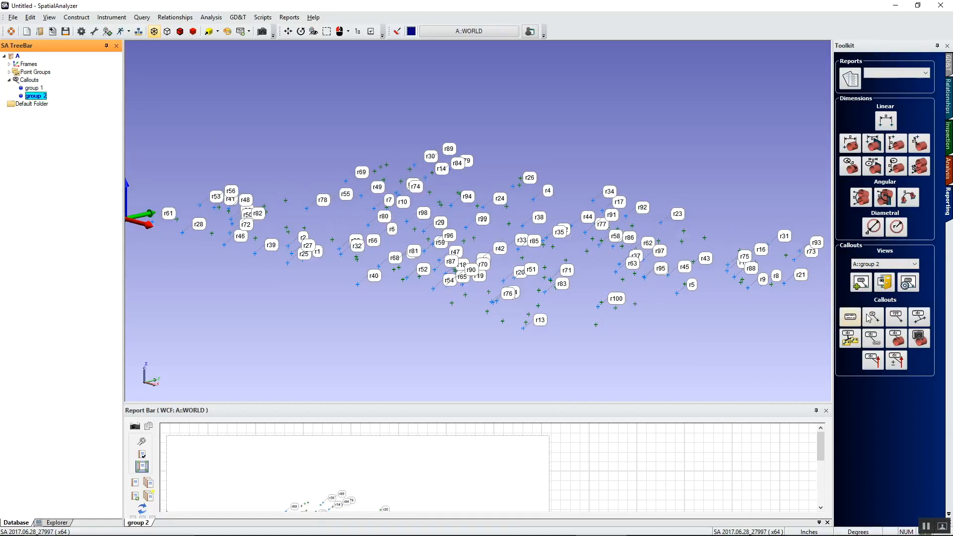